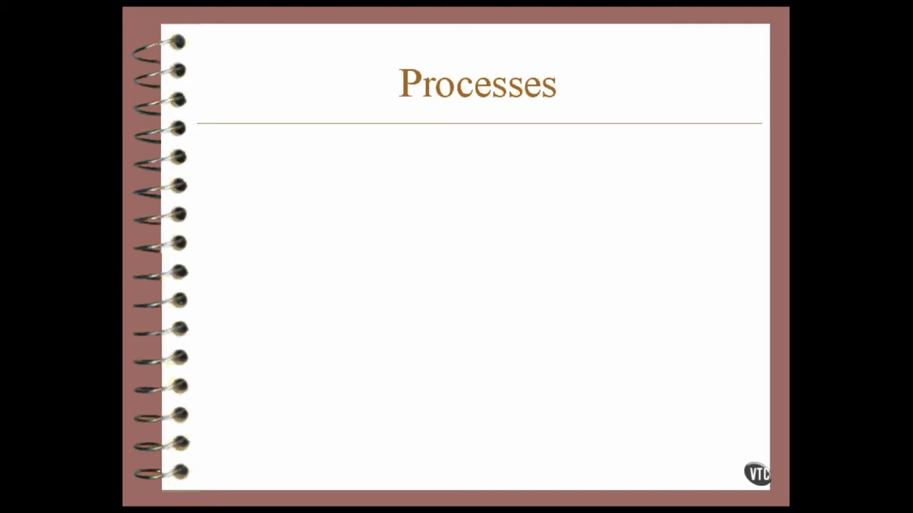
Advance from the 'Processes' slide to the Cygwin/XFree86 terminal at an empty bash prompt.
text(text)
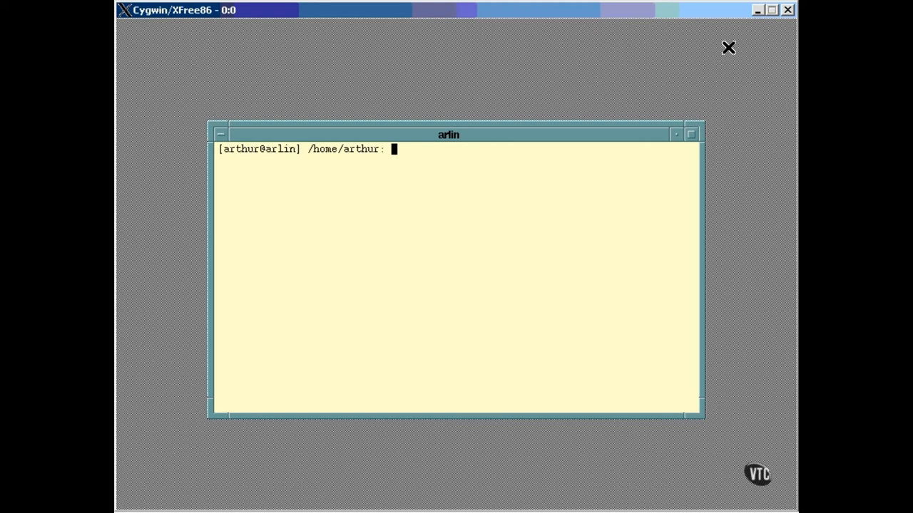
Run ls to list the home directory contents, including hidden entries.
text(ls)
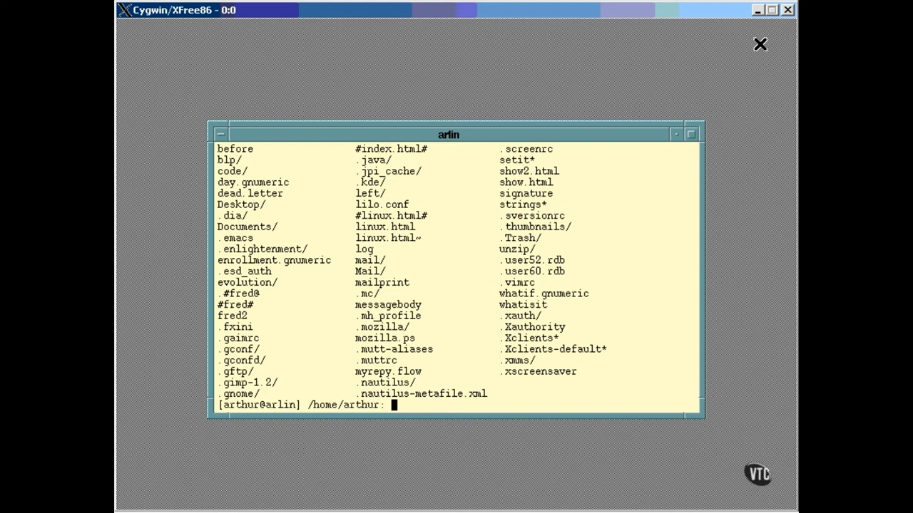
Run 'sleep 10' in the foreground, then clear the screen to a fresh prompt.
text(sleep 1)
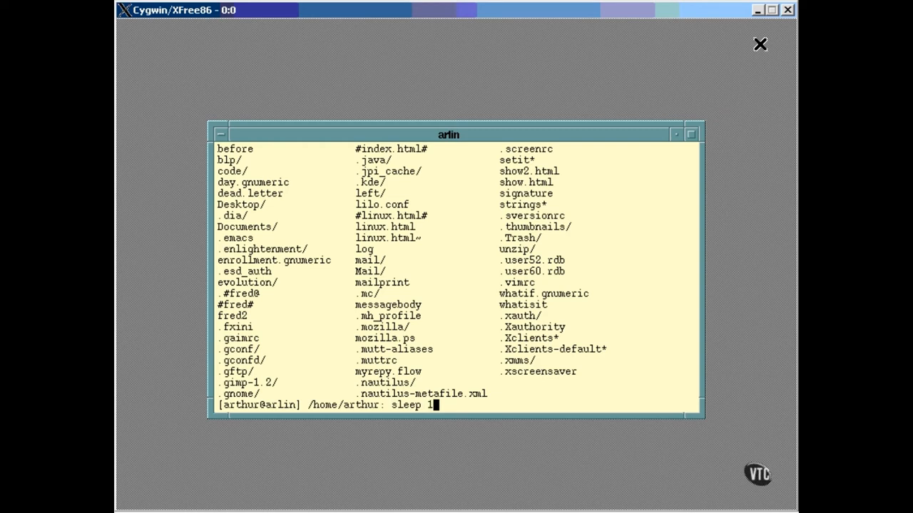
text(0)
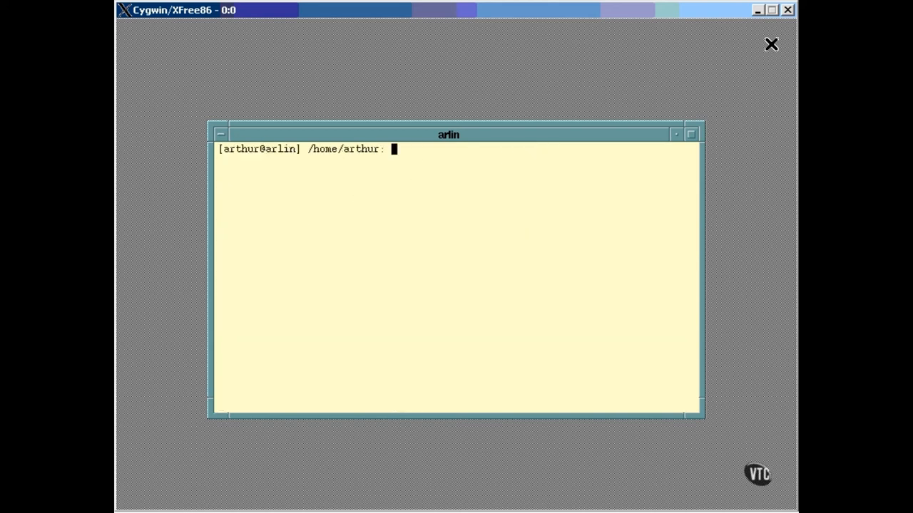
Background 'sleep 30 &' as job 1 (PID 22907), then enter ps.
text(sleep)
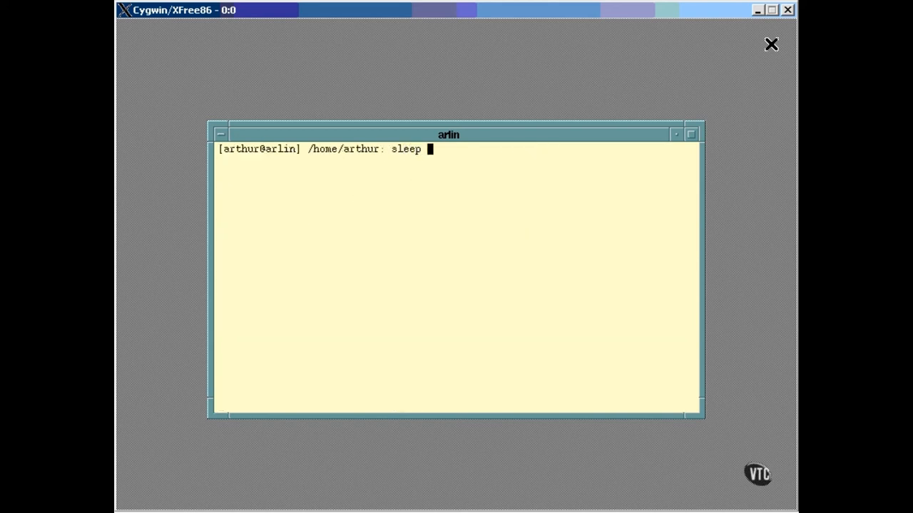
text(30)
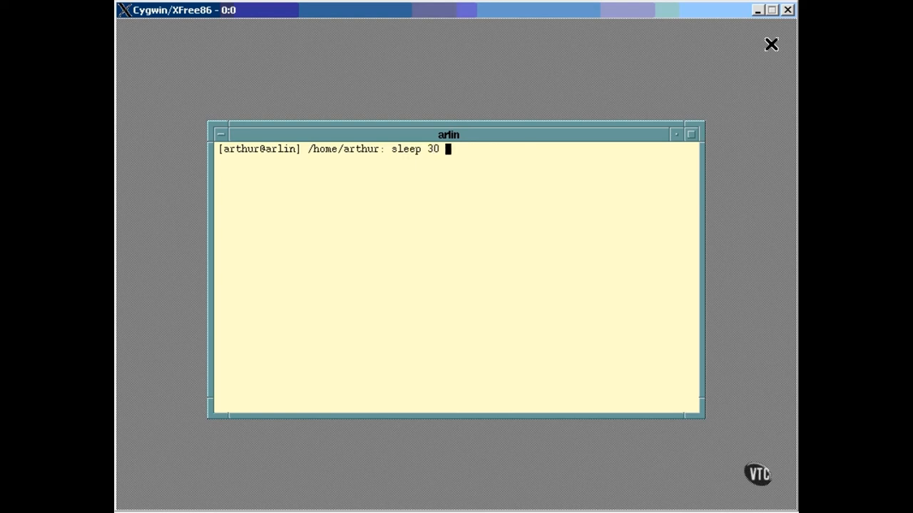
key(Return)
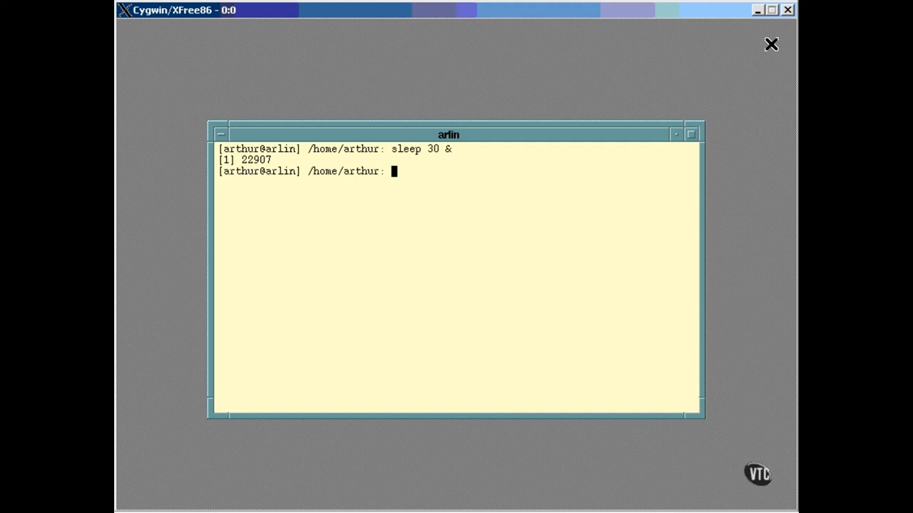
text(ps)
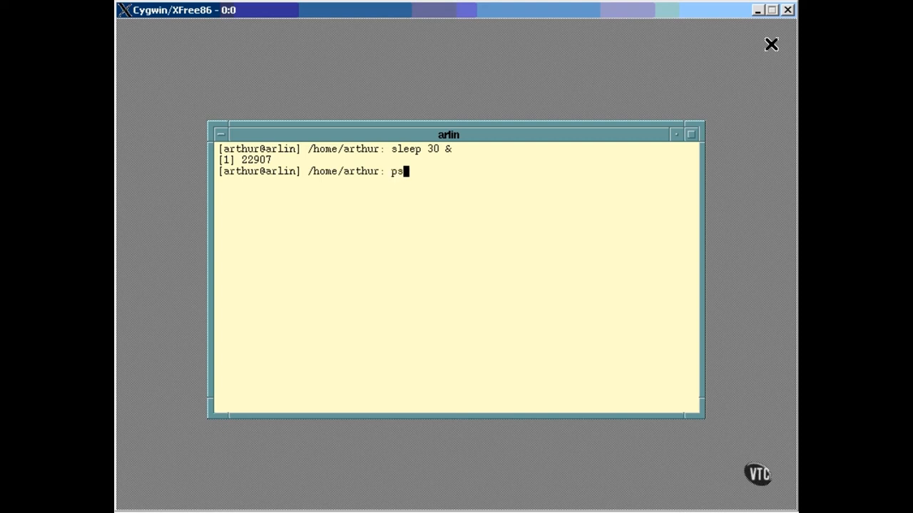